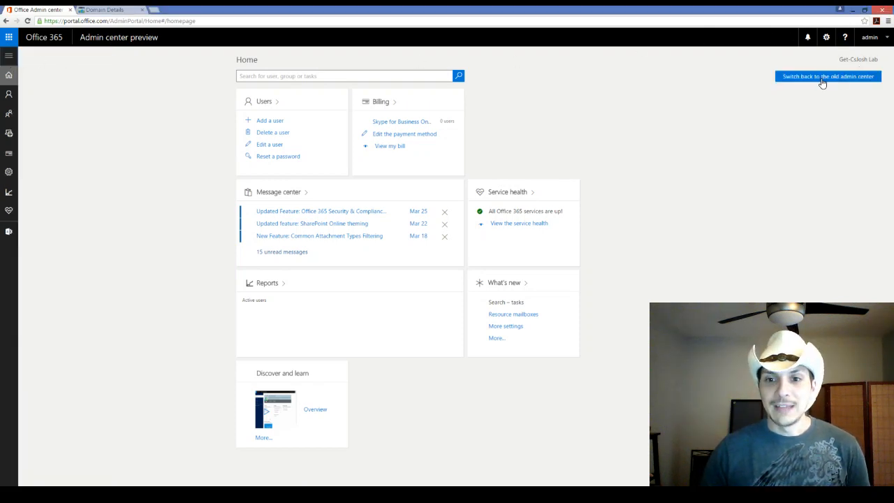
mouse_move(467, 170)
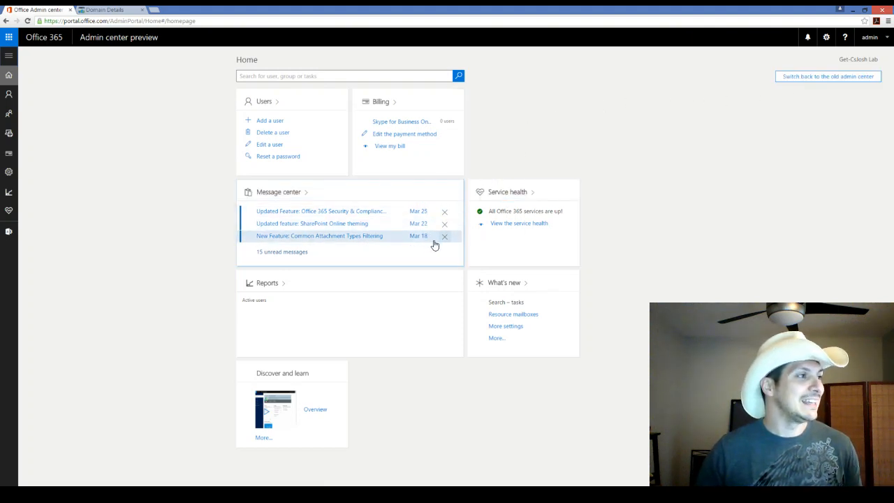
mouse_move(386, 266)
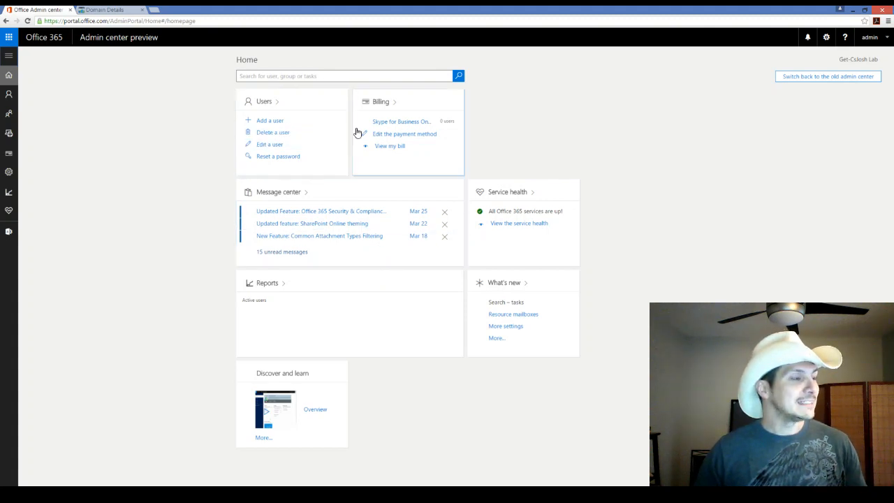
mouse_move(431, 180)
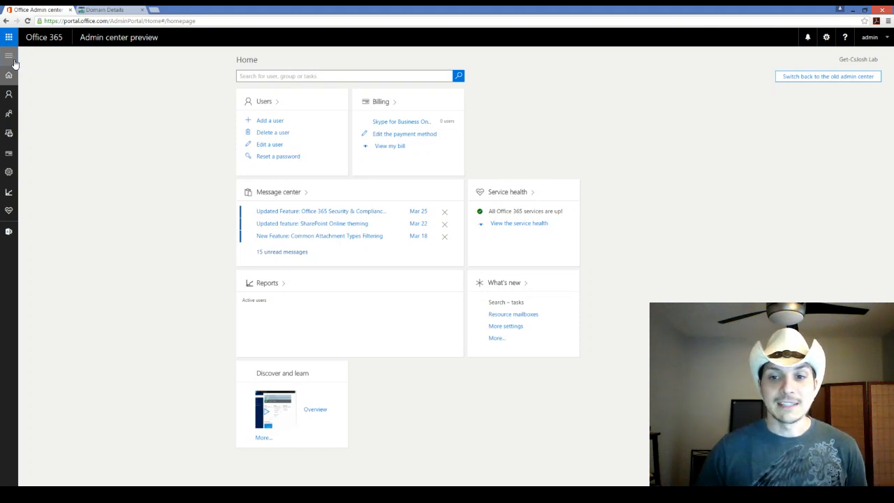
- Expand the left navigation pane and the Settings section to reveal Domains
click(9, 133)
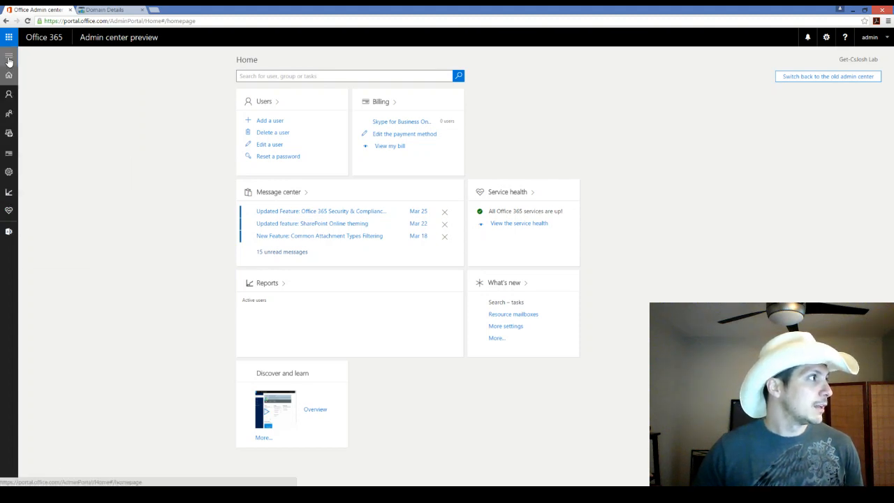
click(9, 56)
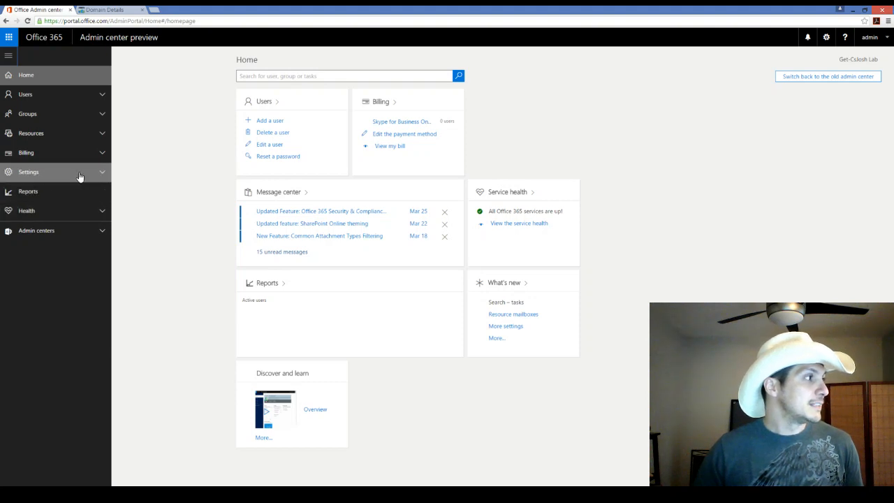
click(28, 172)
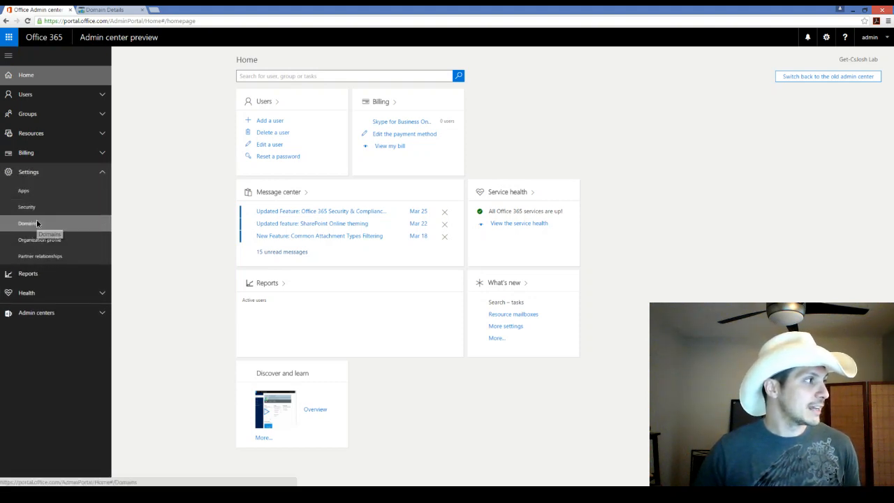
- Open Domains under Settings to list the onmicrosoft domain and s4blab.org
click(27, 223)
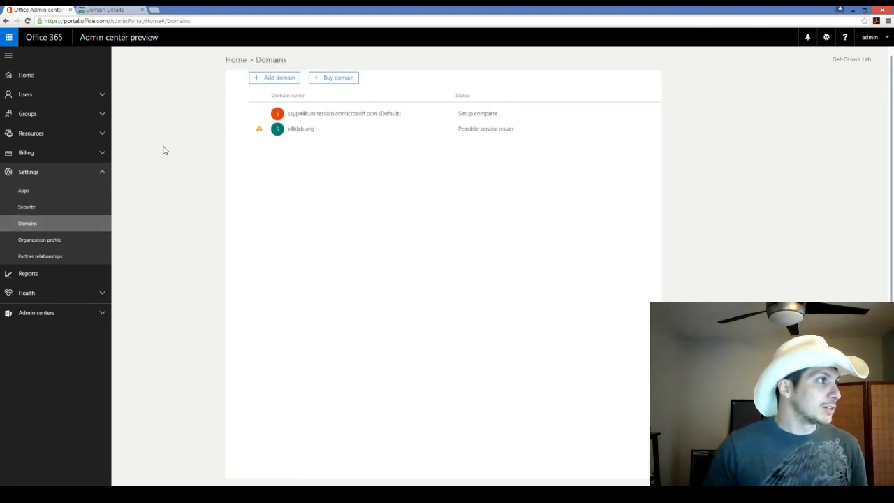
mouse_move(230, 210)
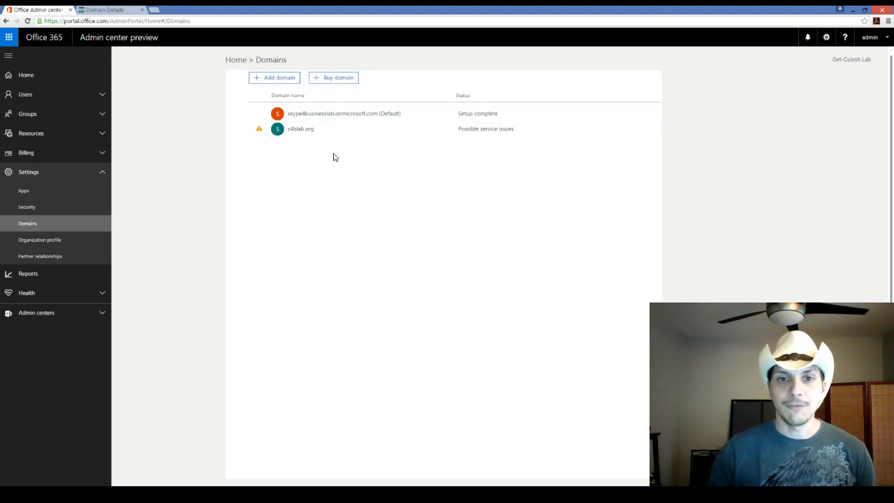
mouse_move(300, 141)
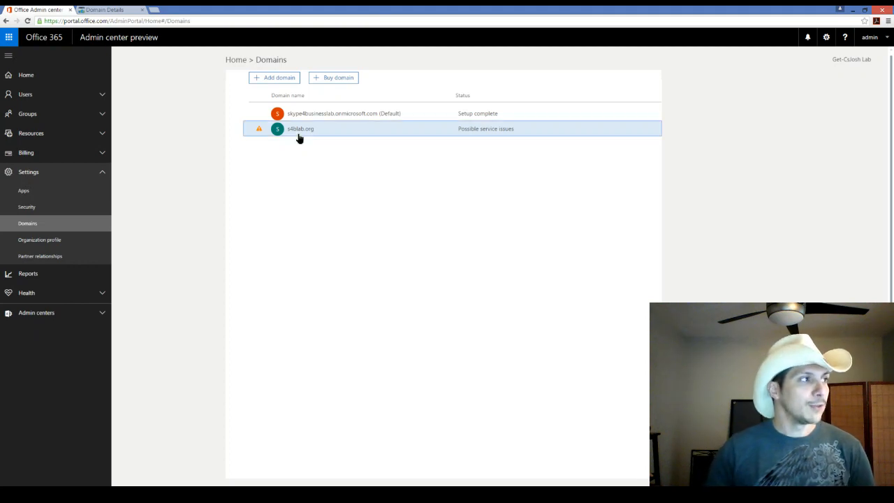
- Open the s4blab.org row to see its DNS errors and required records
click(300, 129)
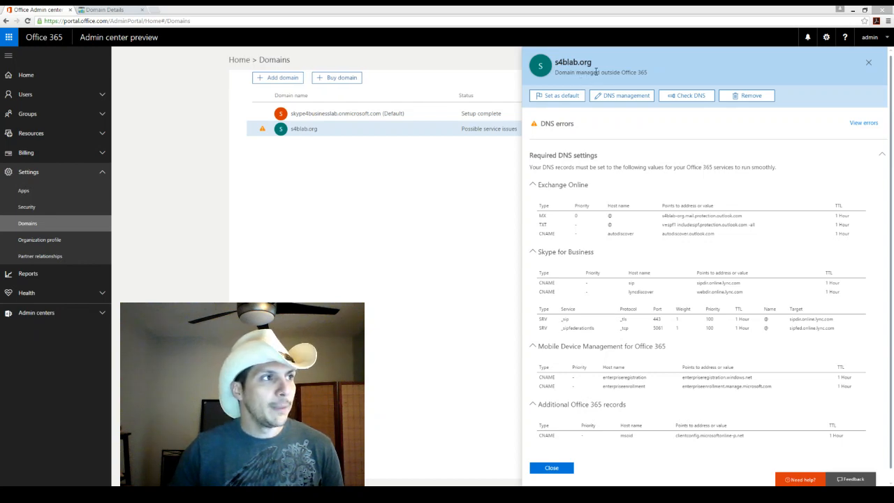
mouse_move(655, 75)
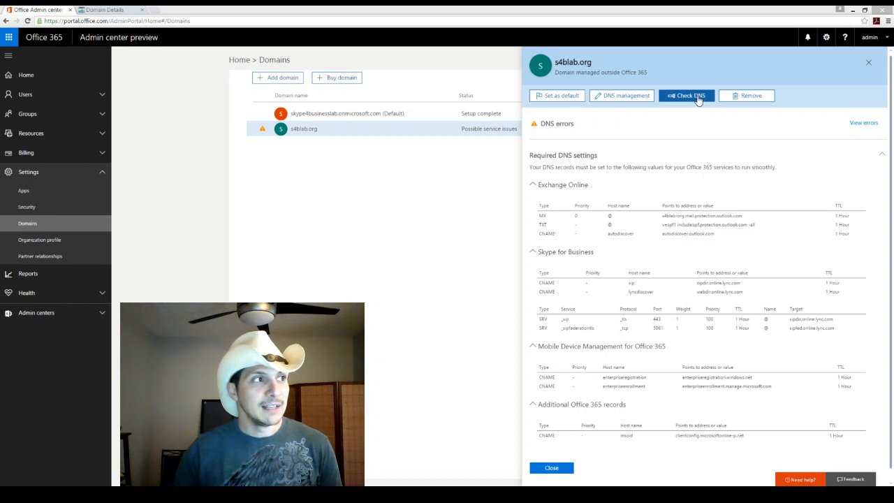
mouse_move(669, 111)
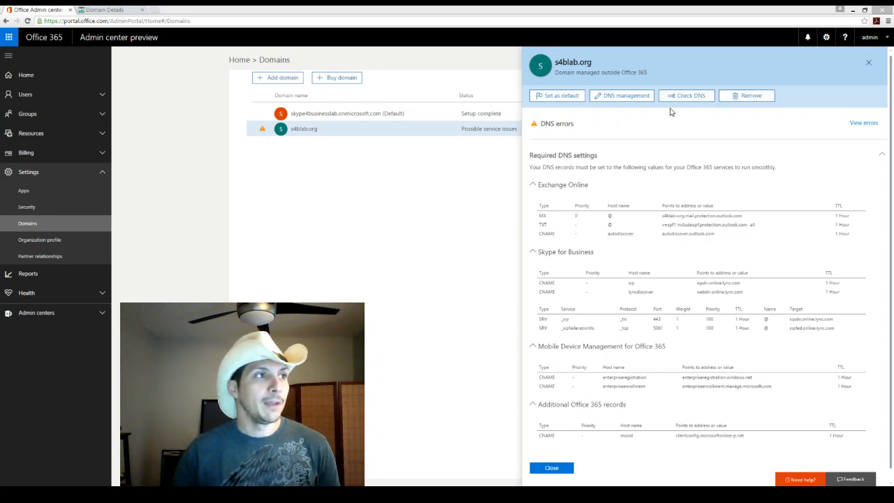
mouse_move(548, 133)
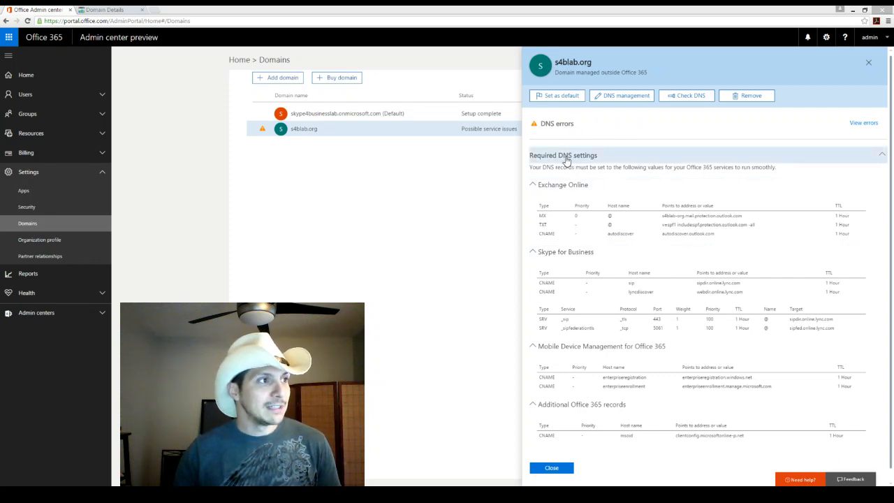
mouse_move(586, 301)
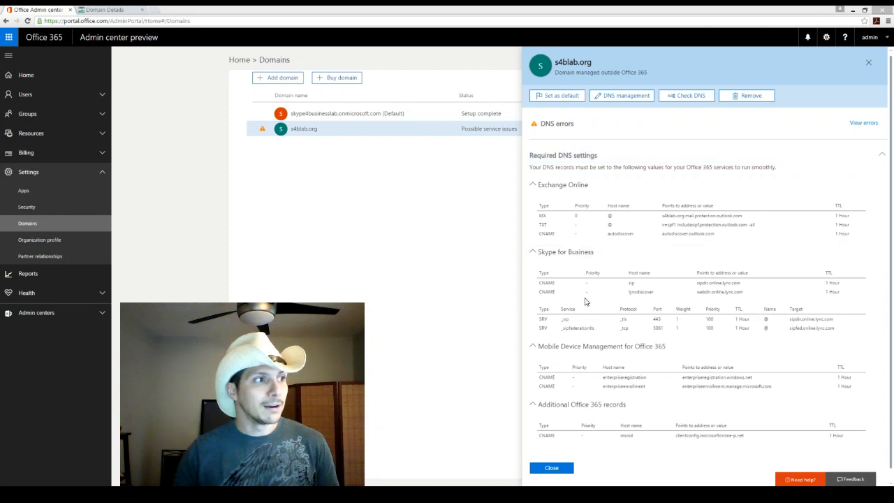
mouse_move(598, 313)
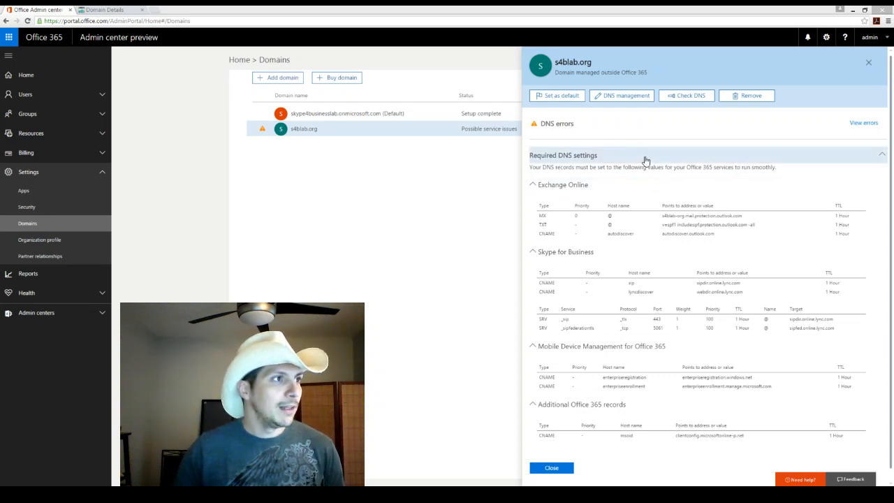
- View the DNS errors: missing sip and lyncdiscover CNAMEs and two SRV records
click(686, 96)
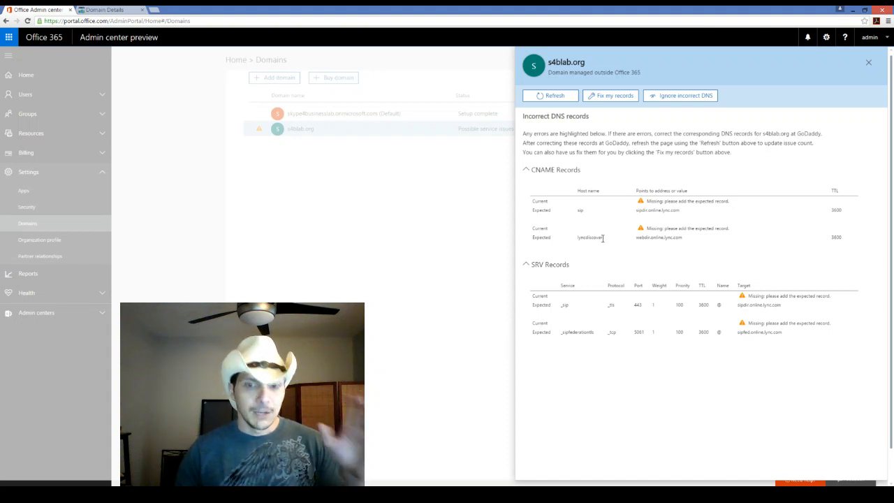
mouse_move(601, 242)
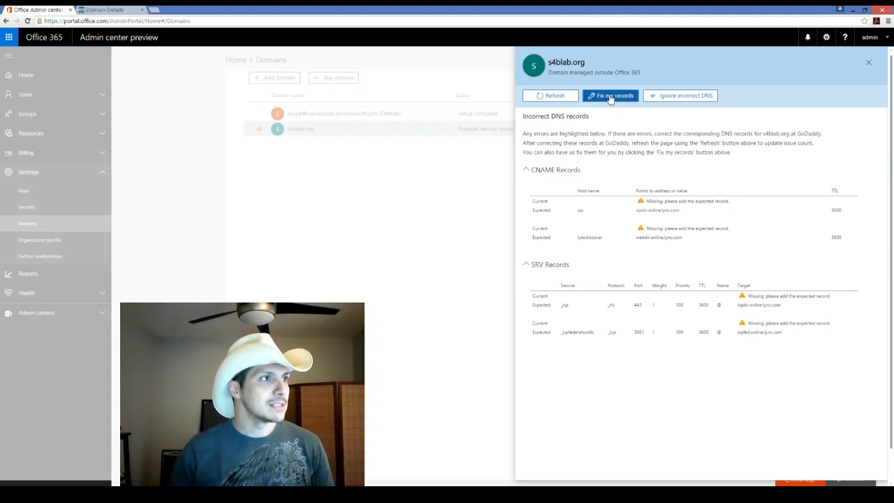
- Run Fix my records, accept GoDaddy access, and confirm s4blab.org reaches Setup complete
click(610, 95)
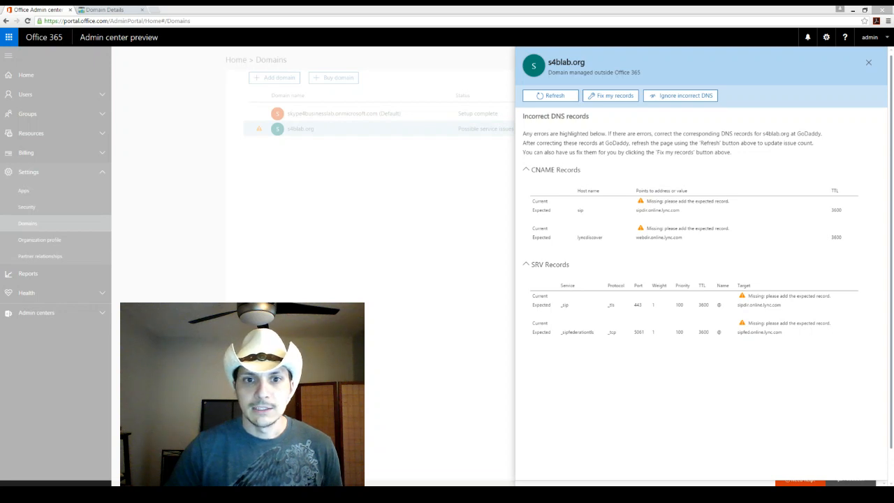
click(610, 95)
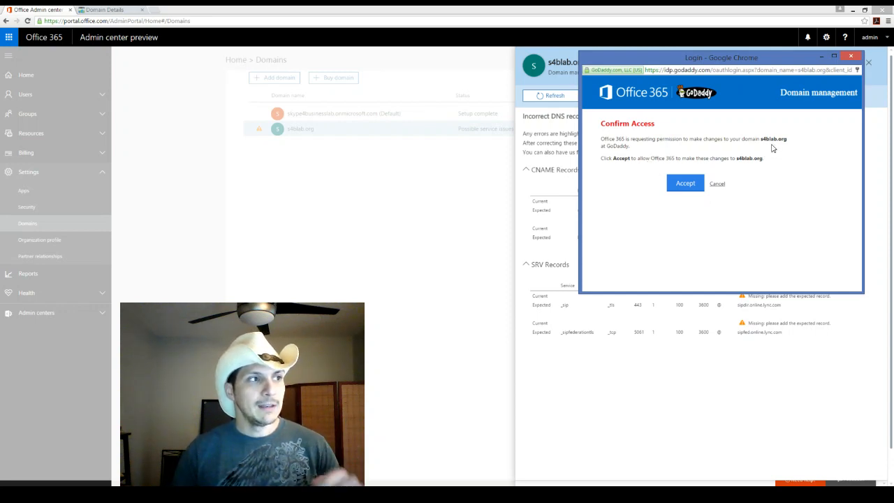
click(685, 183)
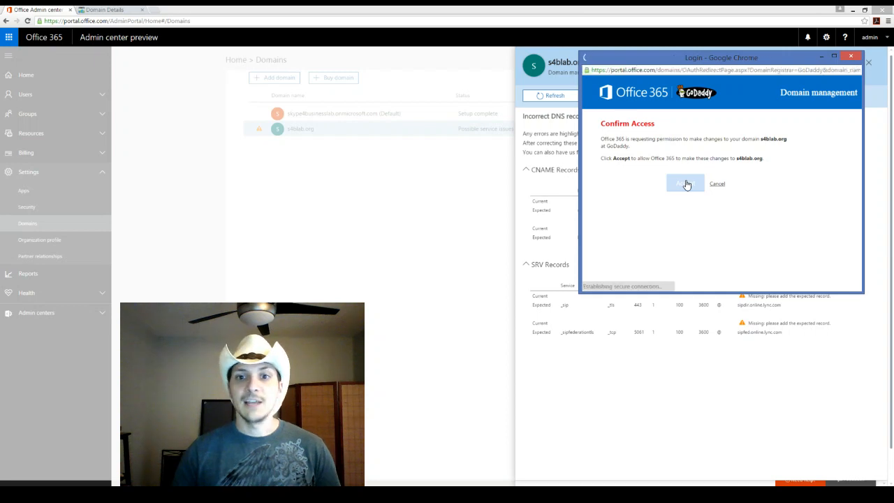
click(684, 184)
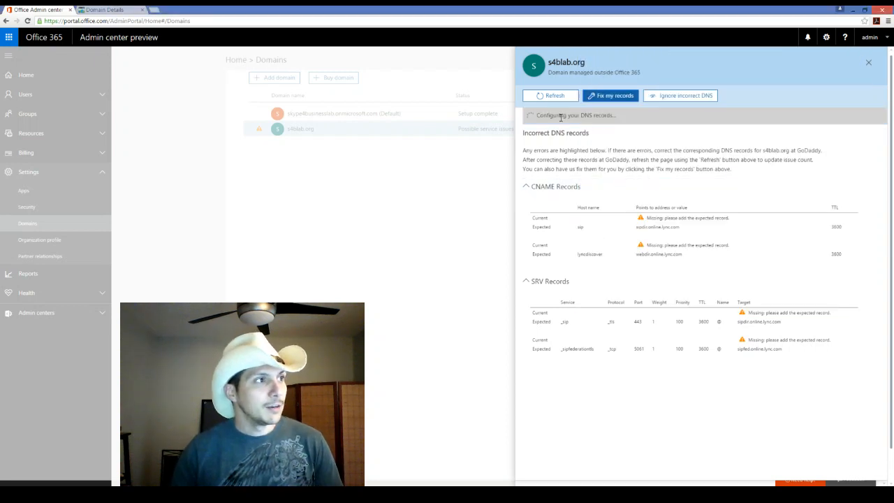
click(609, 96)
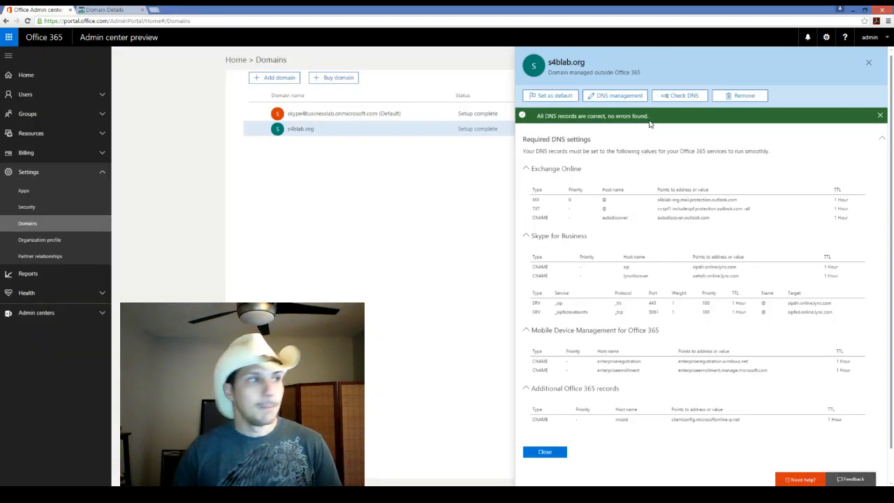